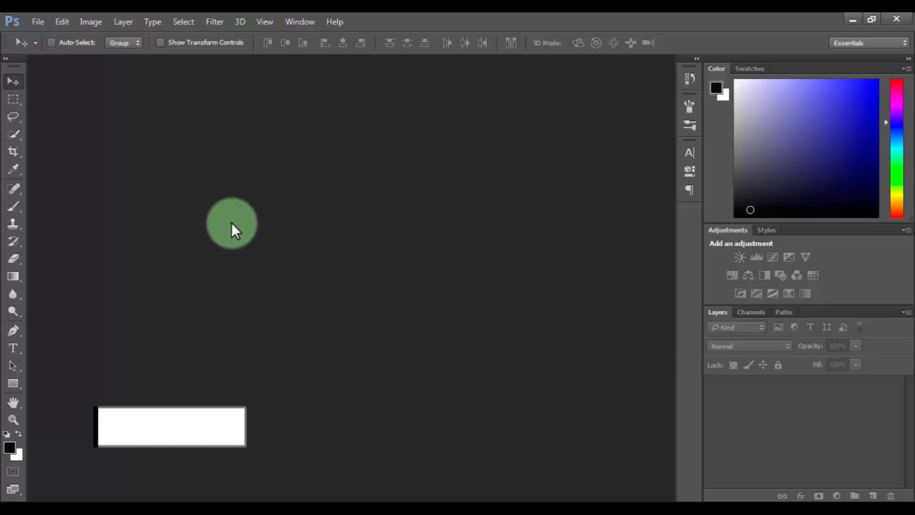
Open the 2D Photo image of the bird on a hand
click(410, 377)
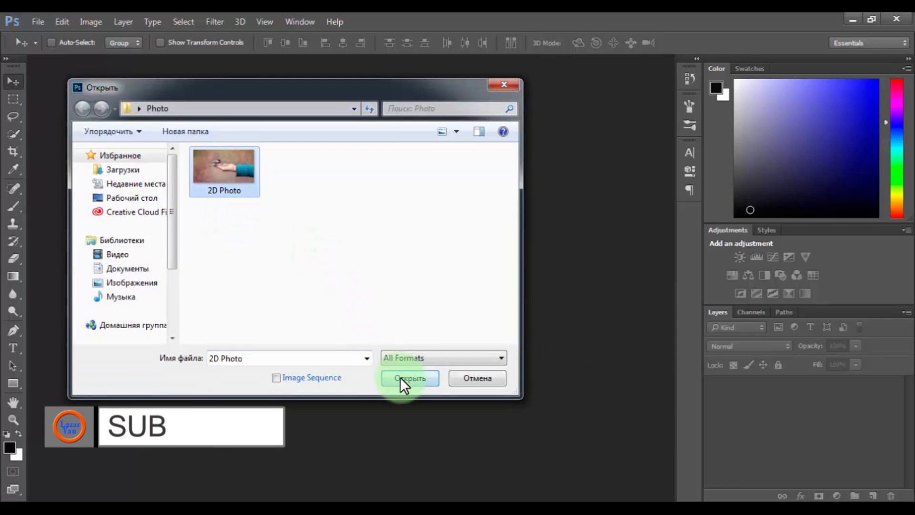
click(410, 377)
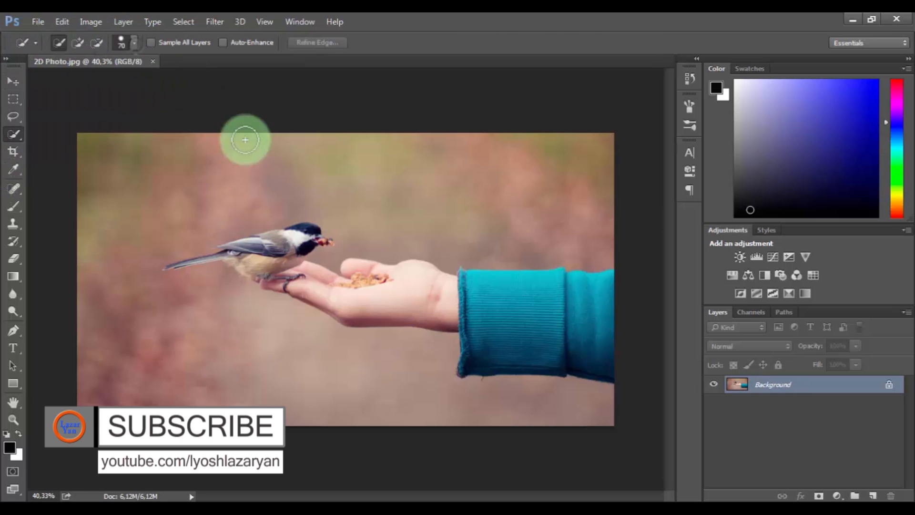
Copy the selected bird, hand and sleeve to Layer 1, hide it, and reselect on Background
drag(245, 140, 266, 291)
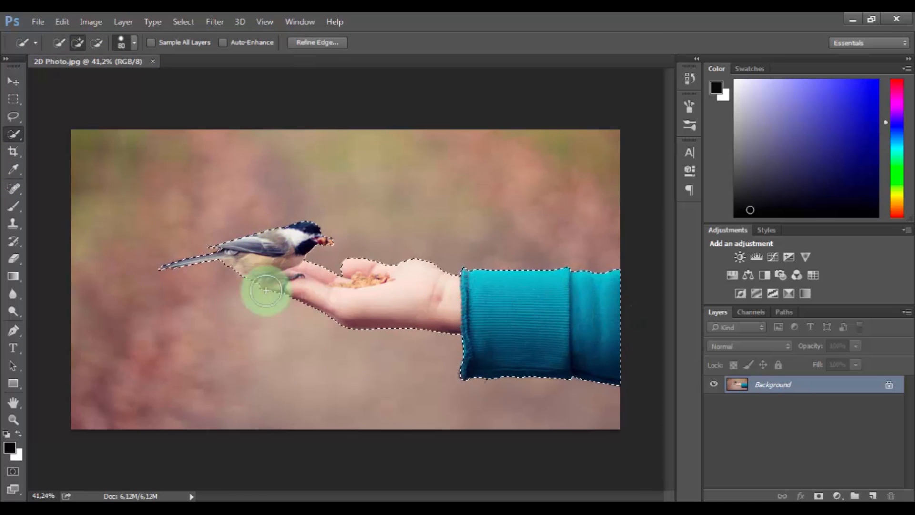
key(ctrl+v)
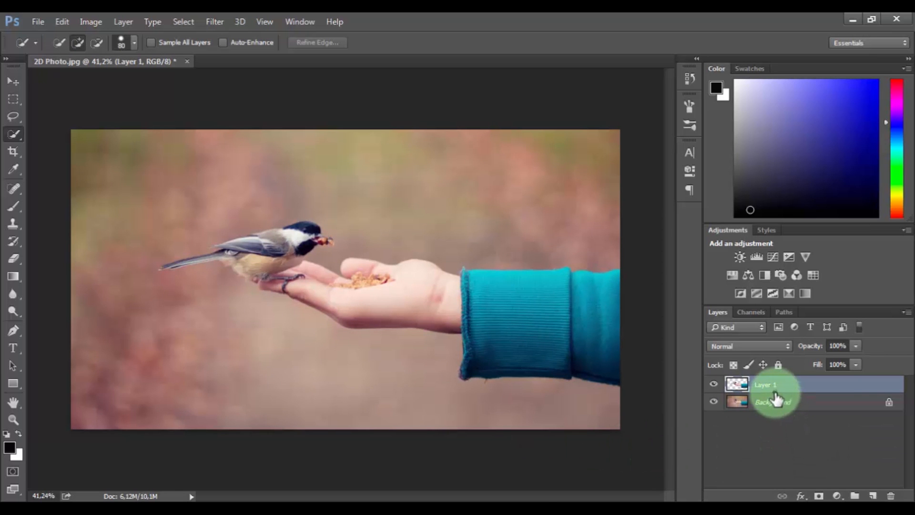
click(183, 21)
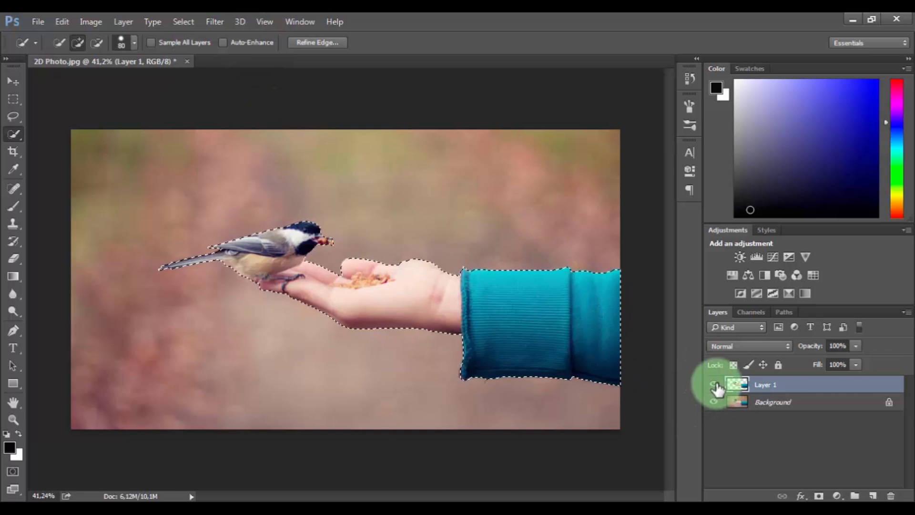
click(713, 384)
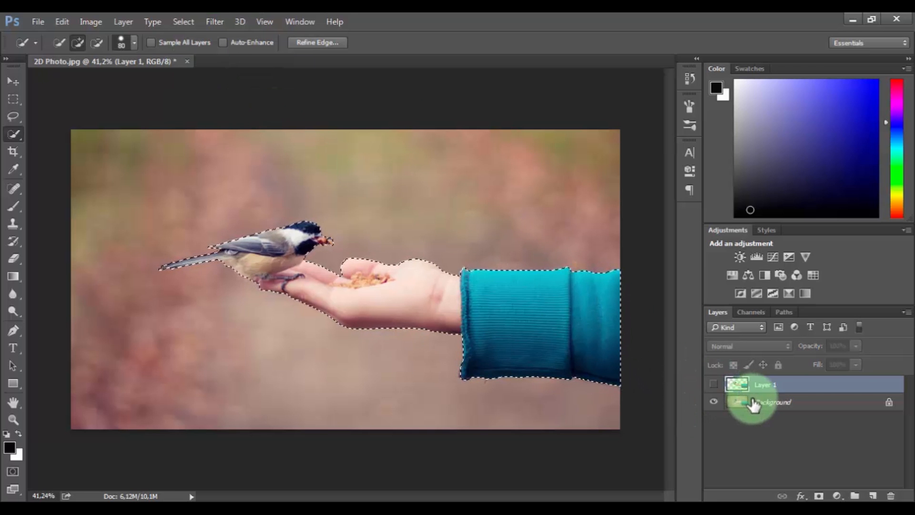
click(59, 22)
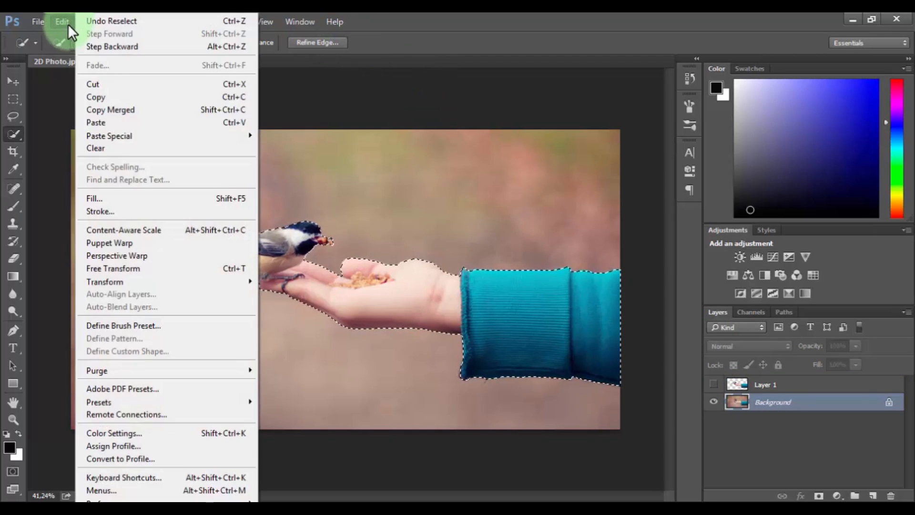
Content-aware fill the bird-and-arm area of the background, then deselect
click(93, 198)
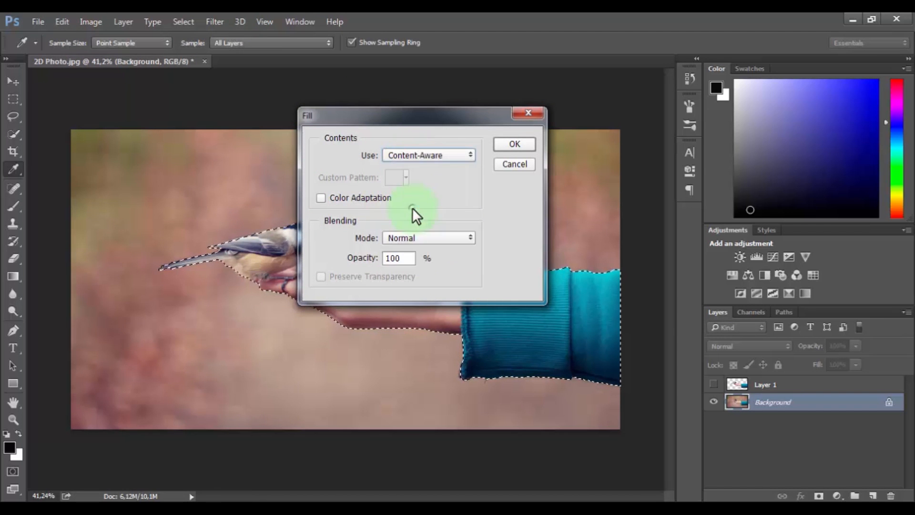
click(514, 144)
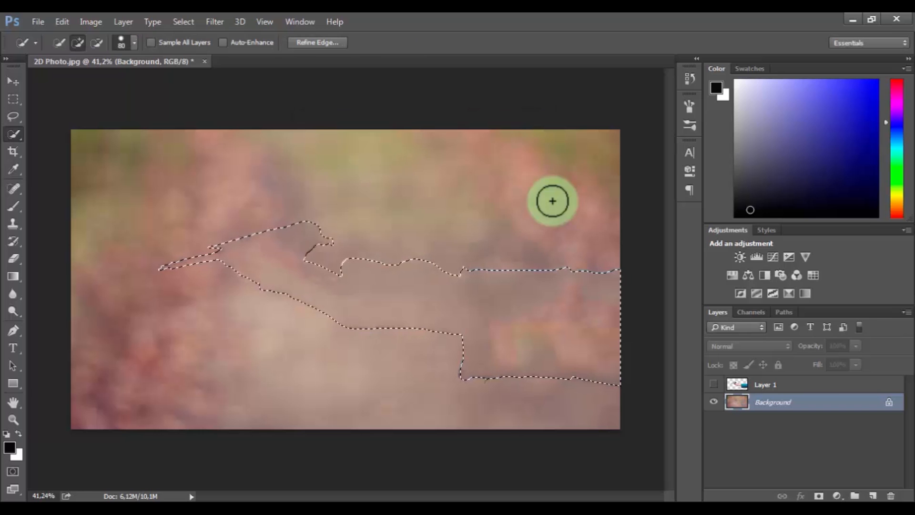
click(183, 22)
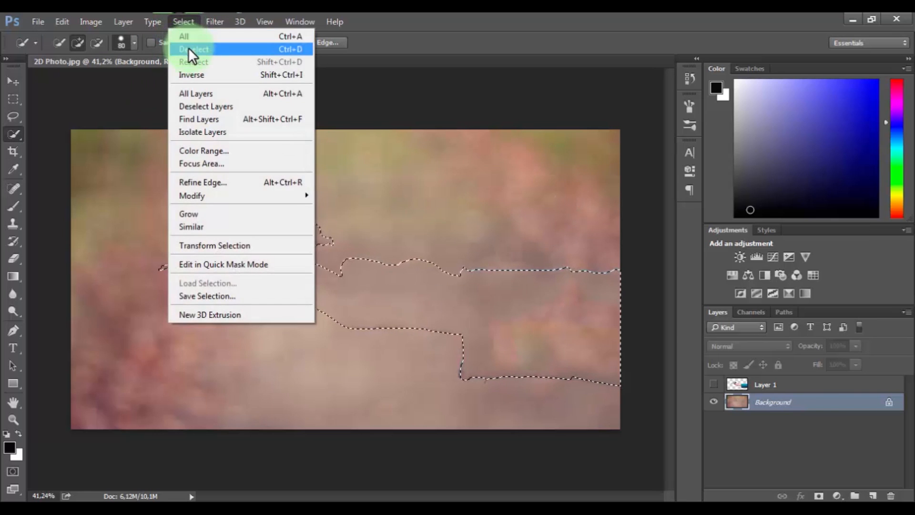
click(194, 49)
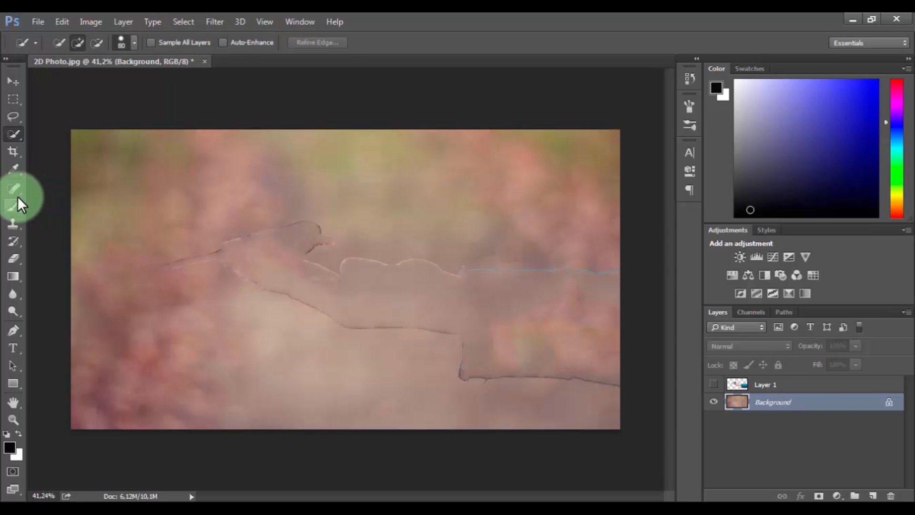
Heal the leftover seams along the sleeve, hand and bird outlines with the Spot Healing Brush
click(13, 189)
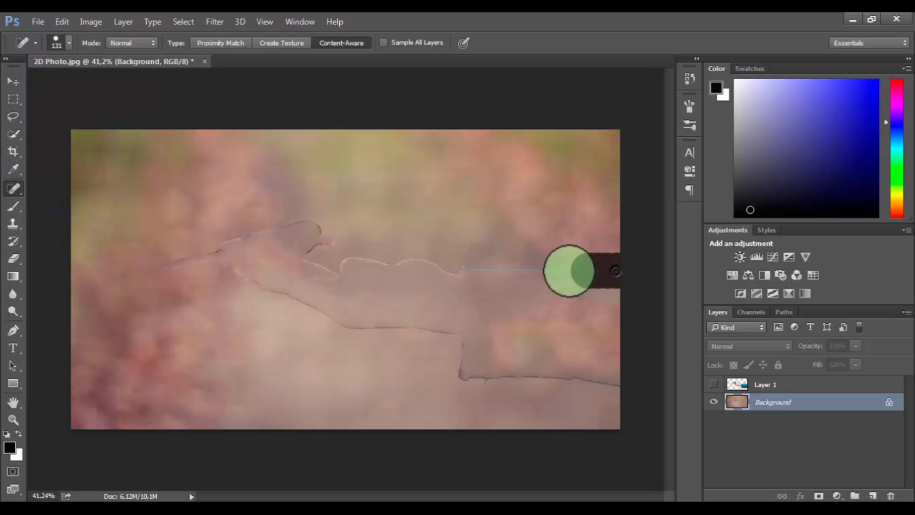
drag(569, 269, 233, 244)
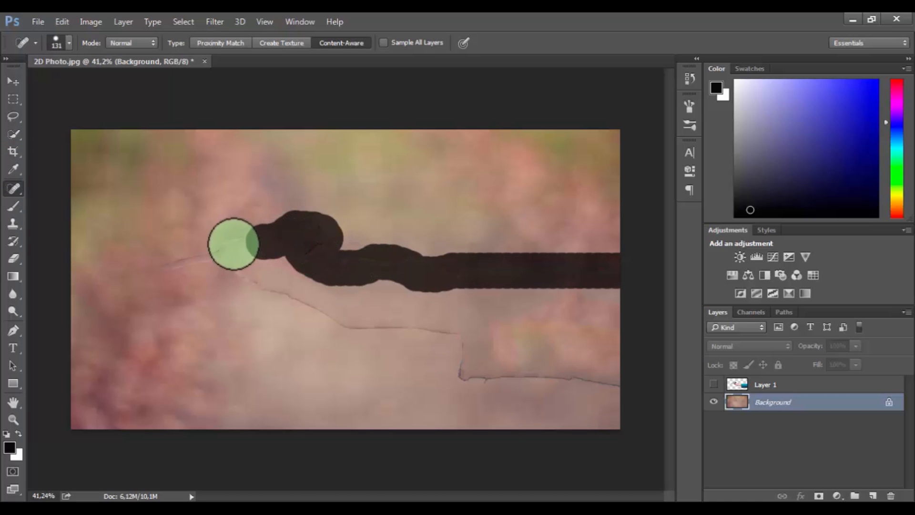
drag(234, 244, 492, 375)
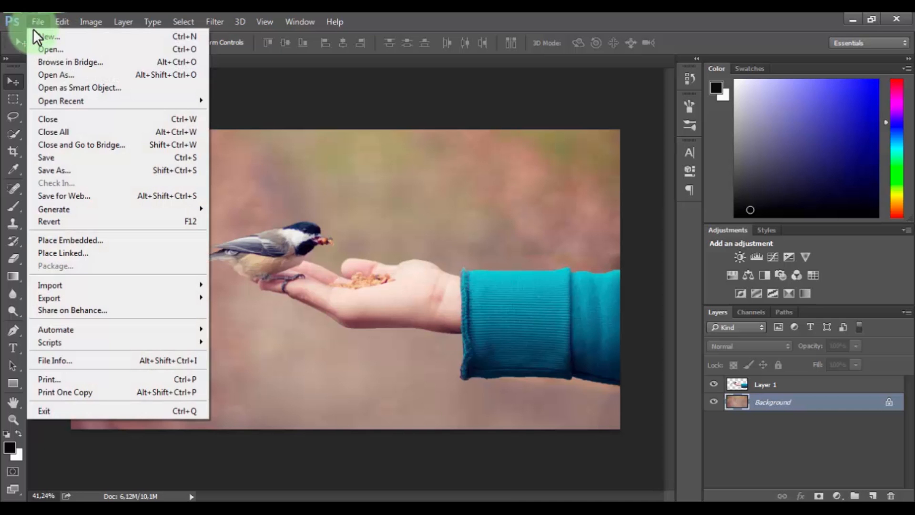
Save the layered image as PSD Photo in Photoshop format with maximum compatibility
click(54, 169)
text(PSD Photo)
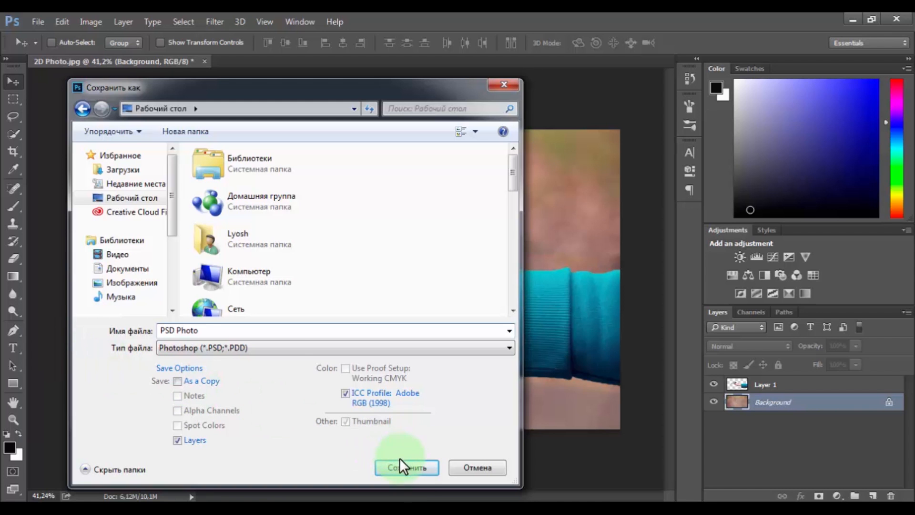
click(406, 467)
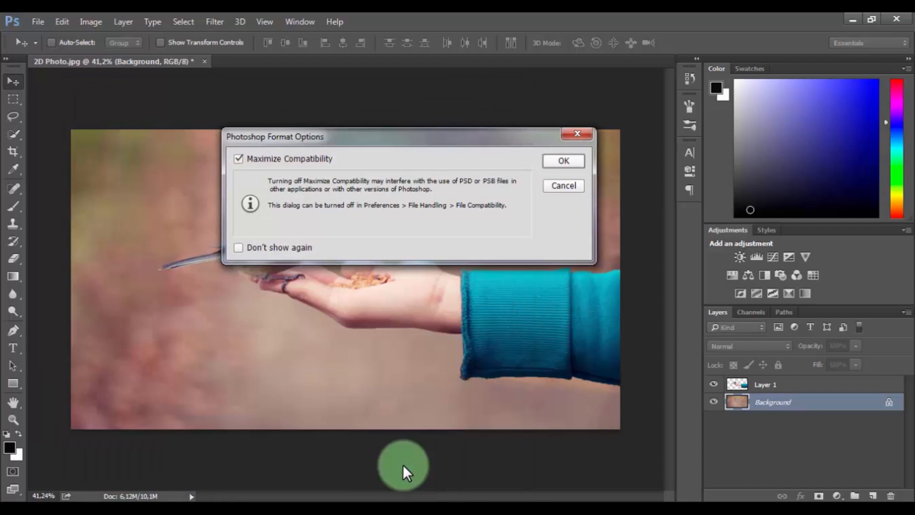
click(563, 160)
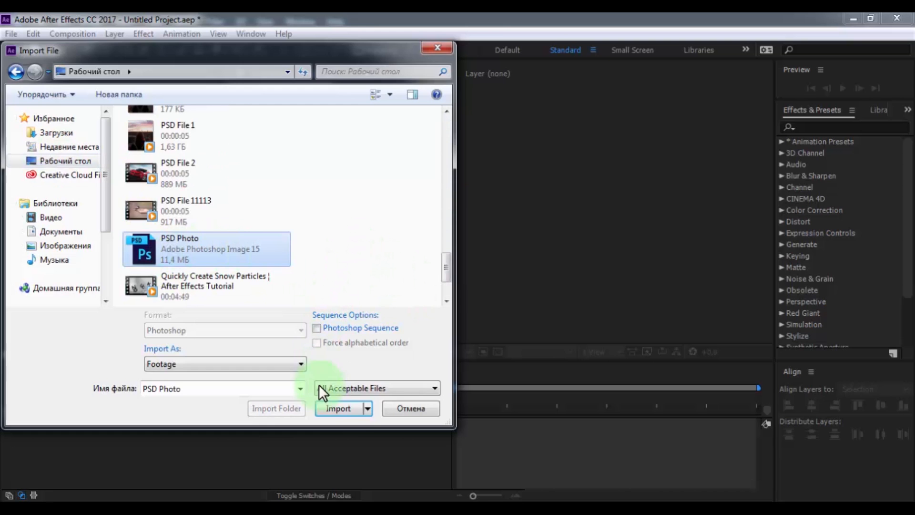
Import PSD Photo as a composition retaining layer sizes, merging layer styles into footage
click(337, 408)
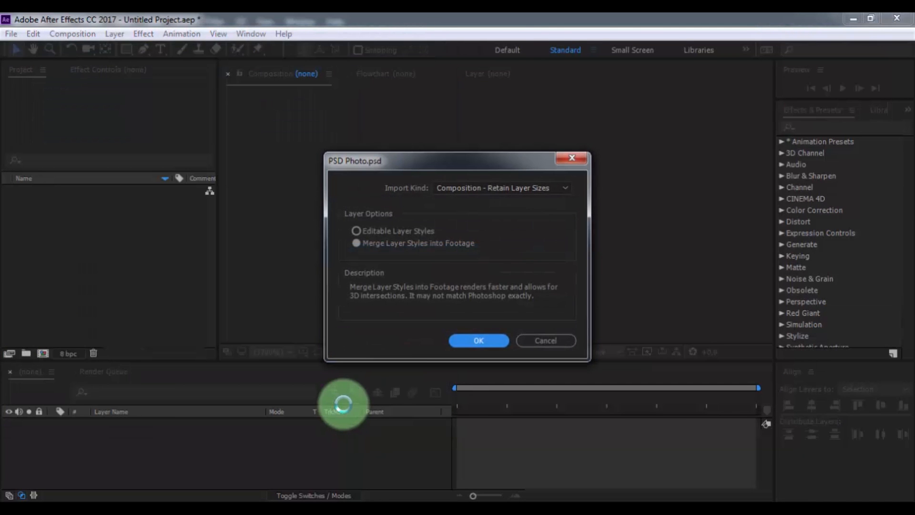
click(501, 188)
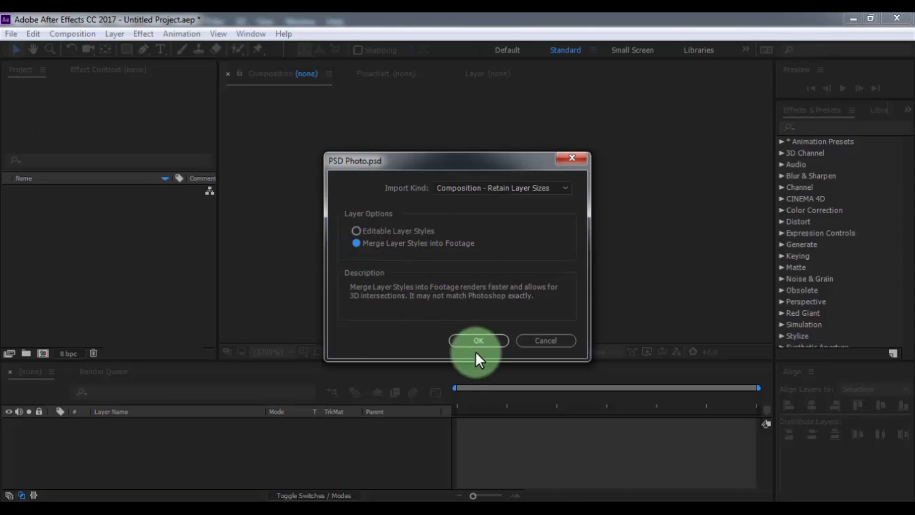
click(478, 341)
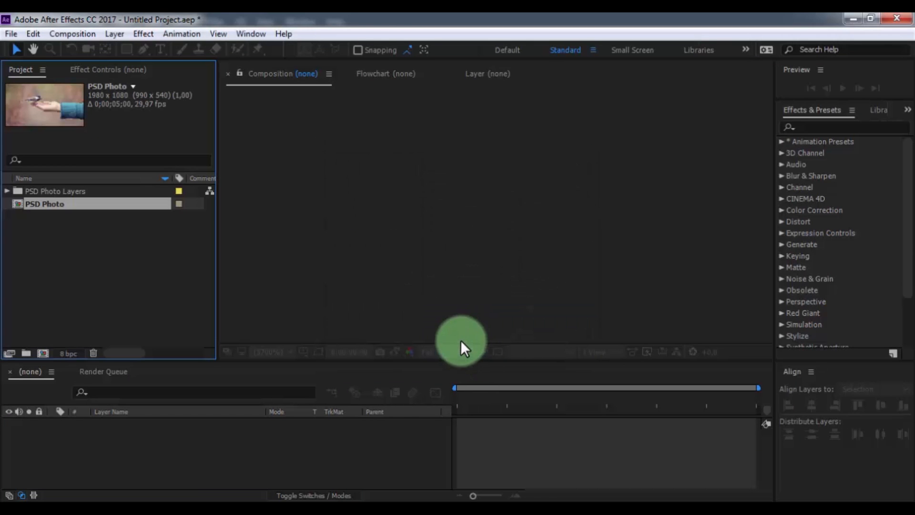
Make both PSD Photo layers 3D and push the background layer farther back in Z
double_click(43, 204)
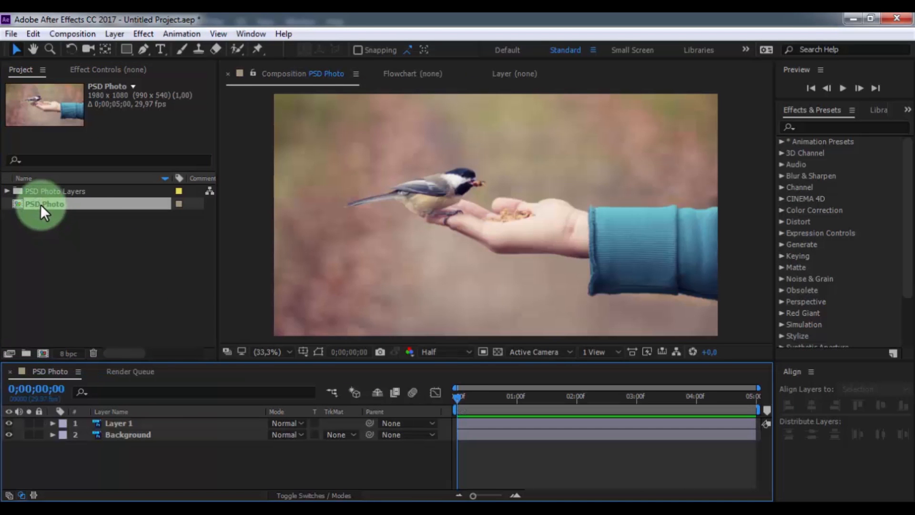
click(313, 495)
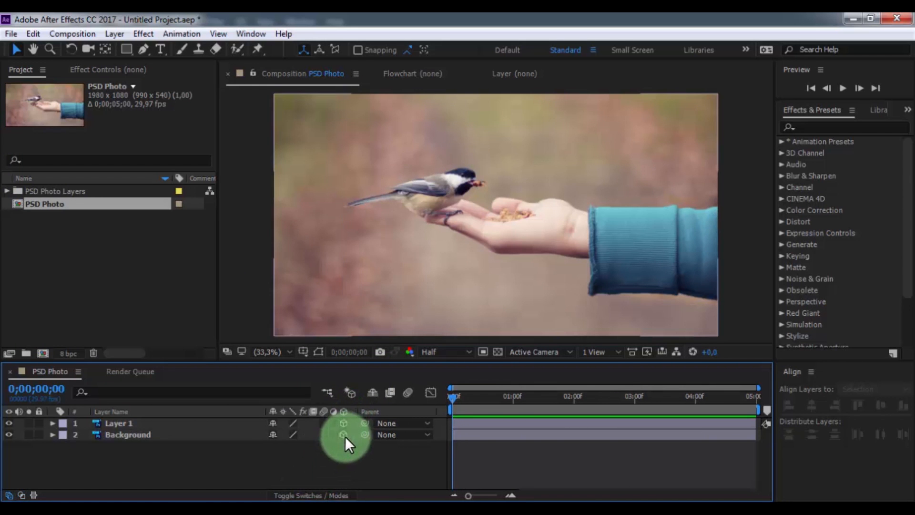
click(128, 434)
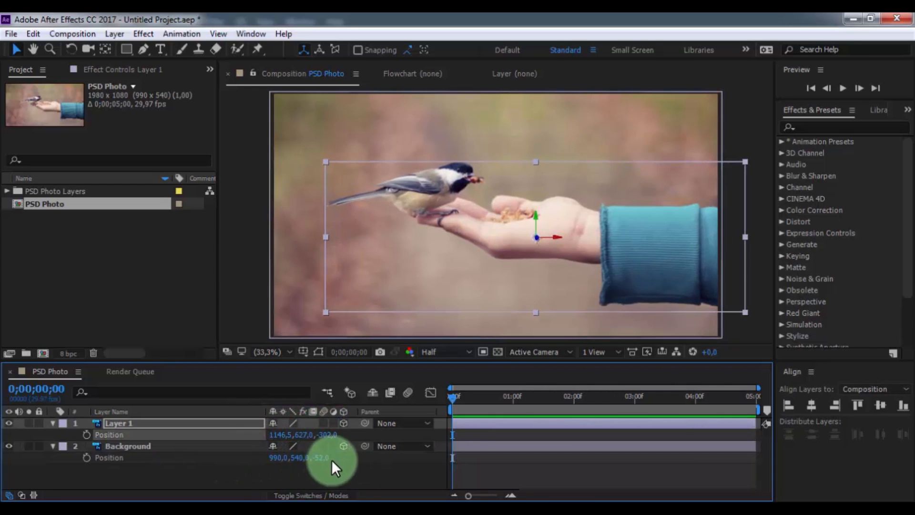
drag(316, 457, 278, 459)
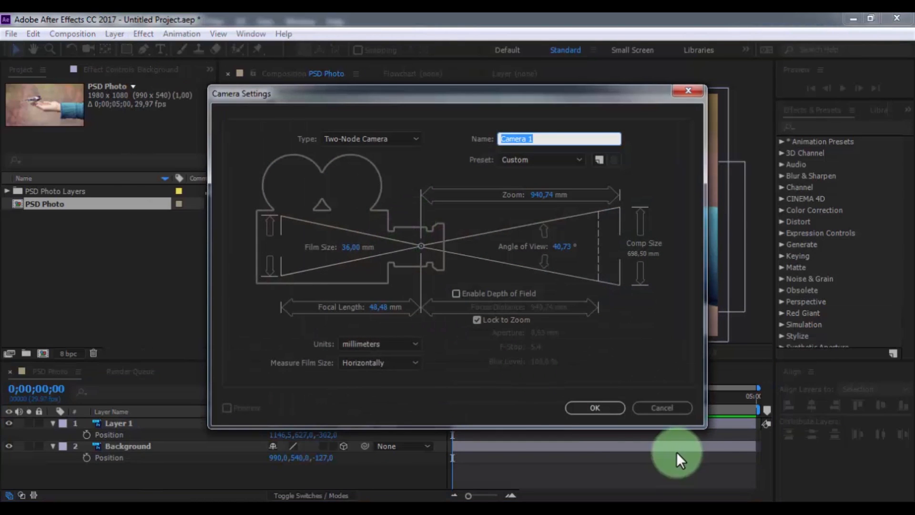
Create Camera 1 with keyframed position and preview the camera move
click(595, 408)
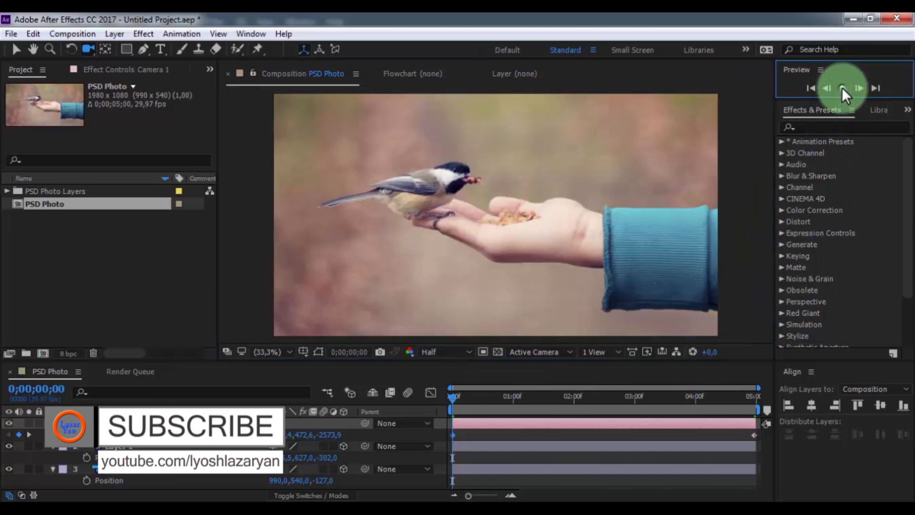
click(843, 88)
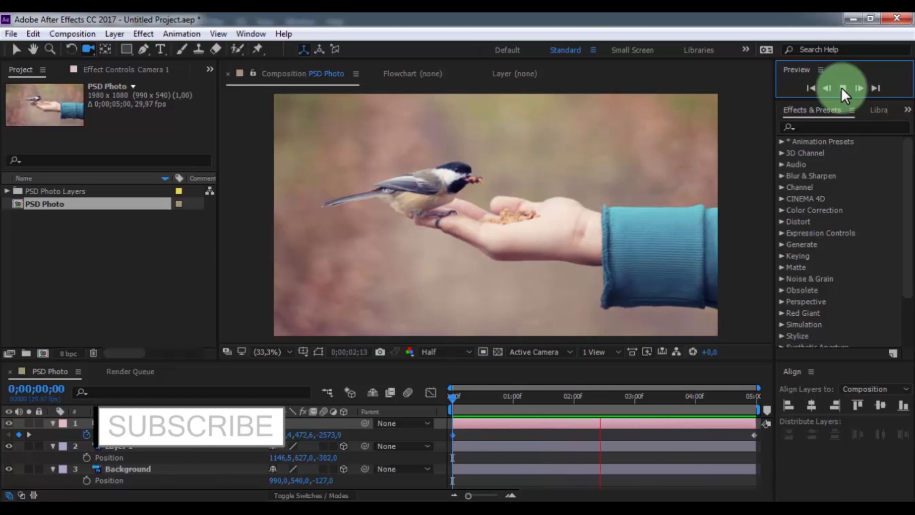